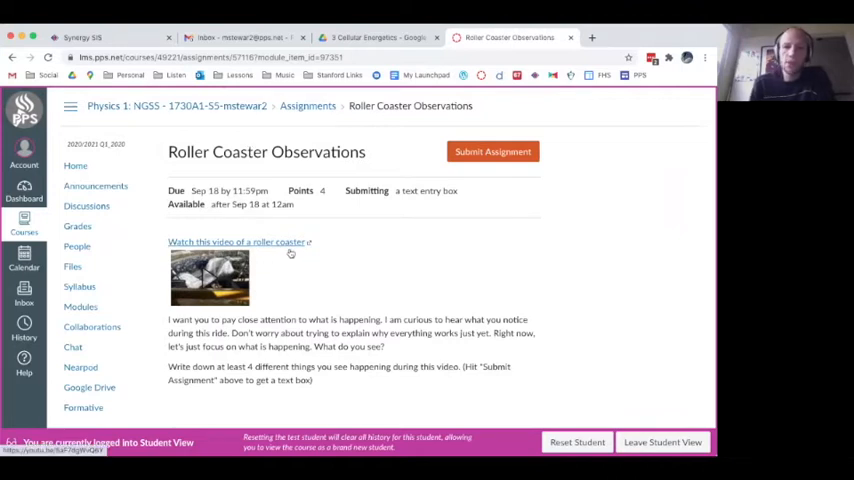
mouse_move(336, 292)
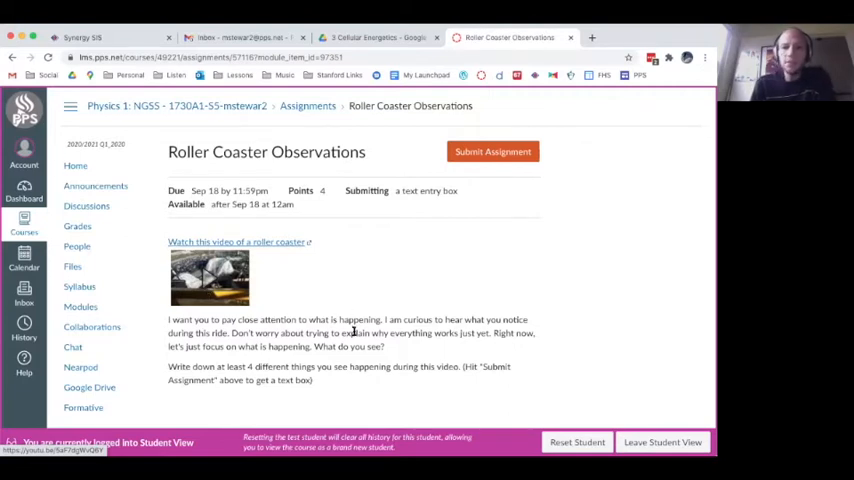
mouse_move(434, 384)
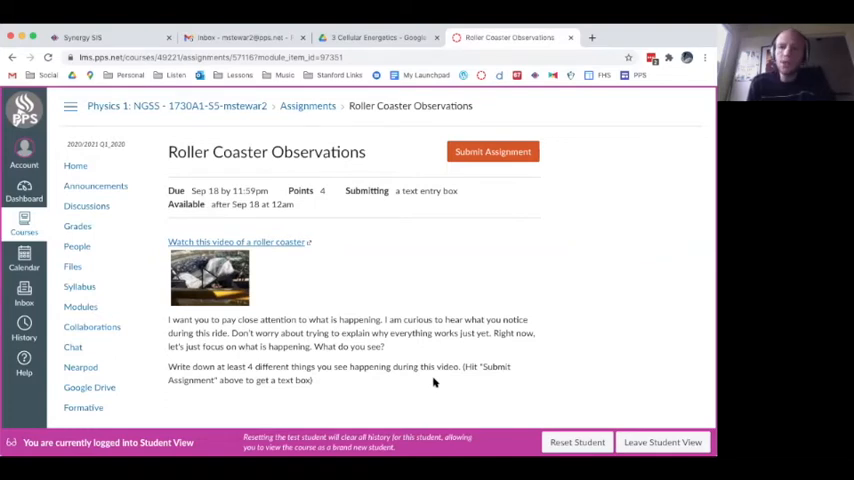
mouse_move(386, 336)
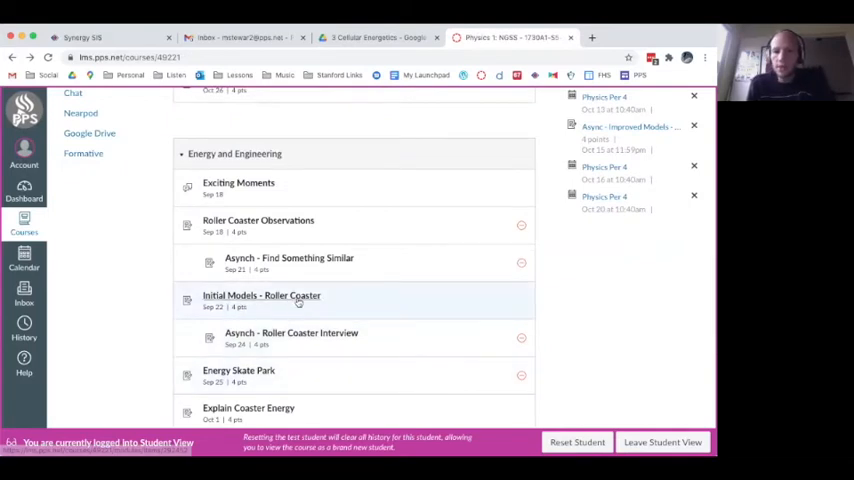
Launch the 'Initial Models - Roller Coaster' assignment from the Energy and Engineering module
click(260, 296)
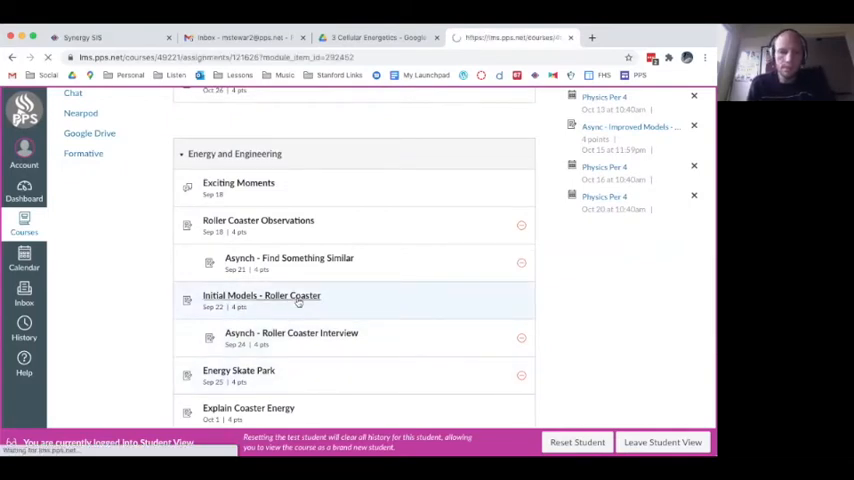
click(260, 296)
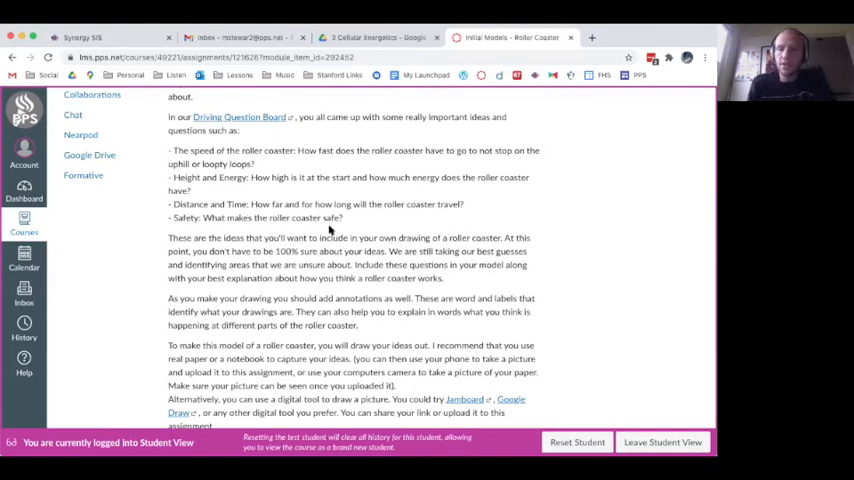
mouse_move(416, 188)
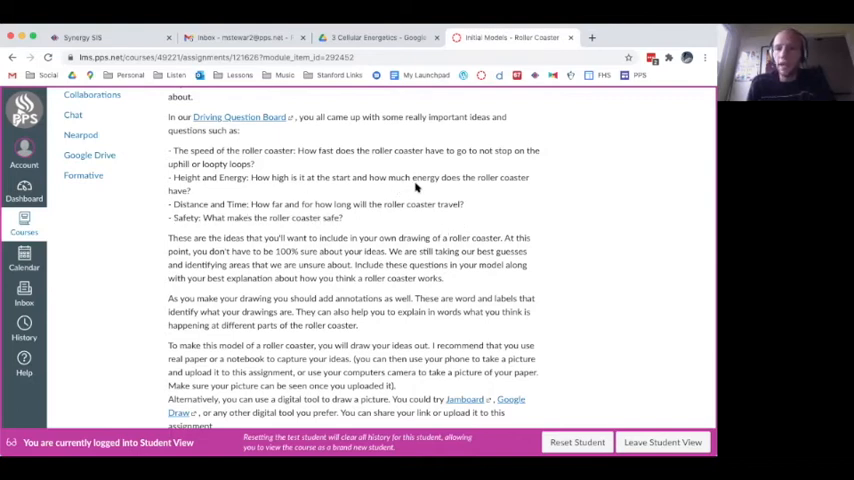
mouse_move(398, 180)
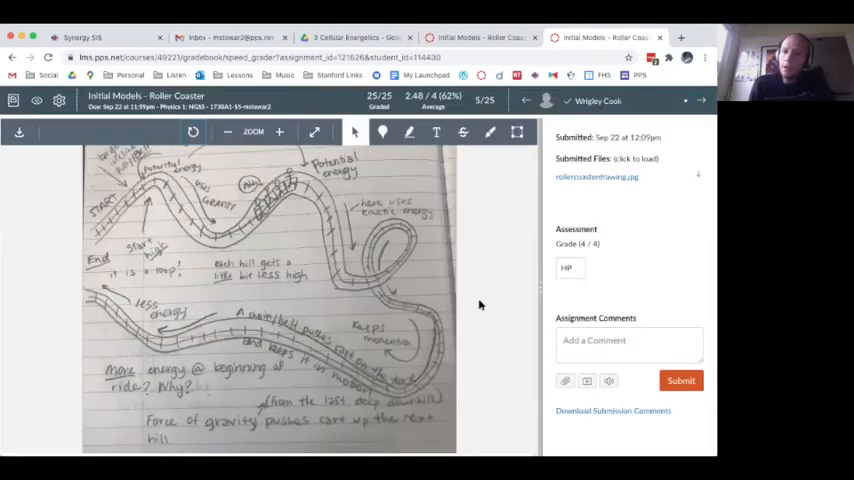
mouse_move(204, 410)
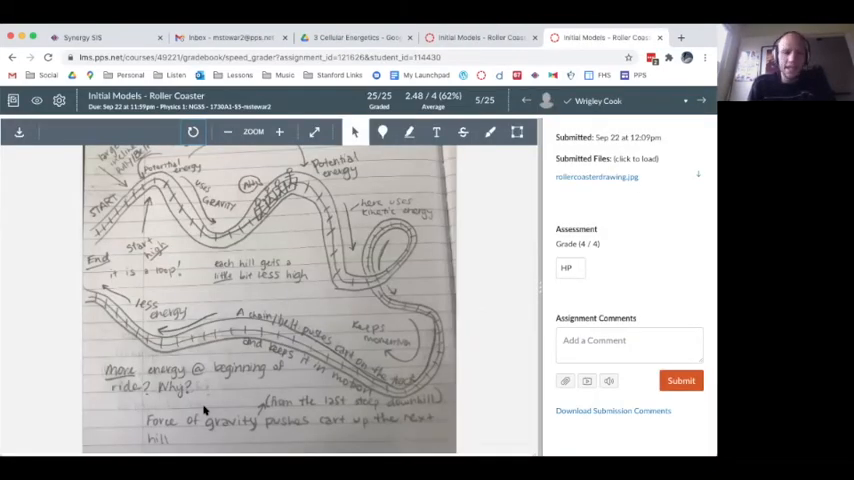
mouse_move(240, 290)
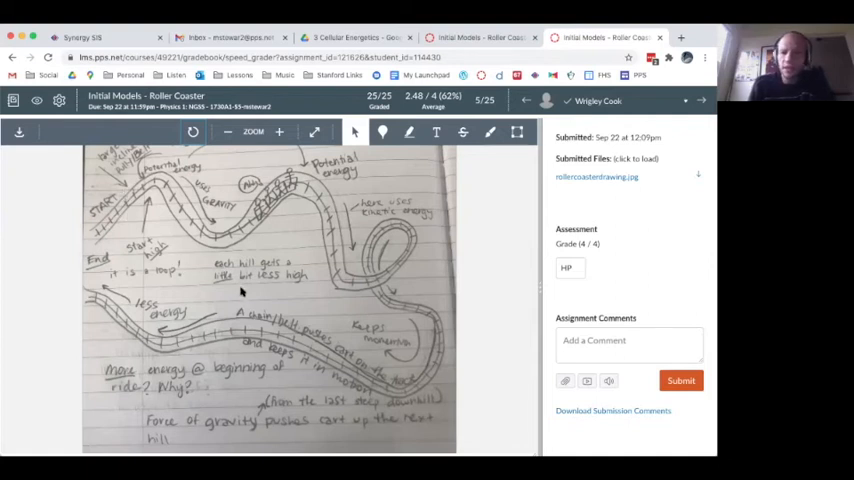
mouse_move(424, 372)
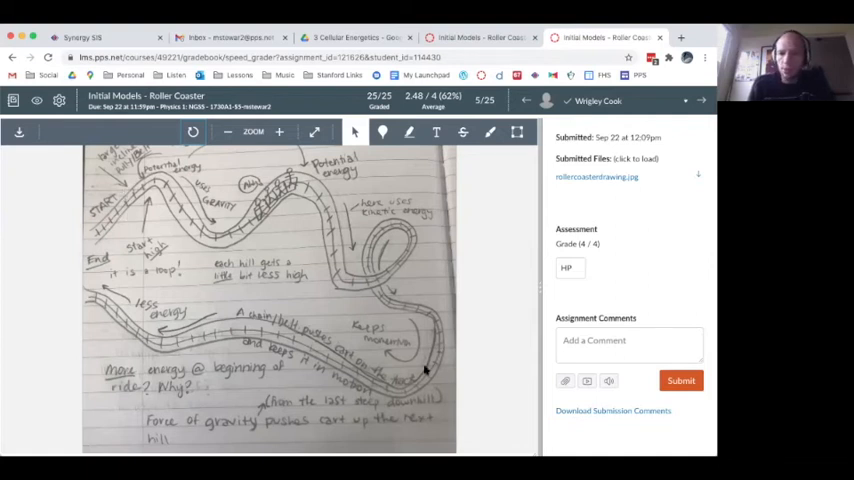
mouse_move(180, 228)
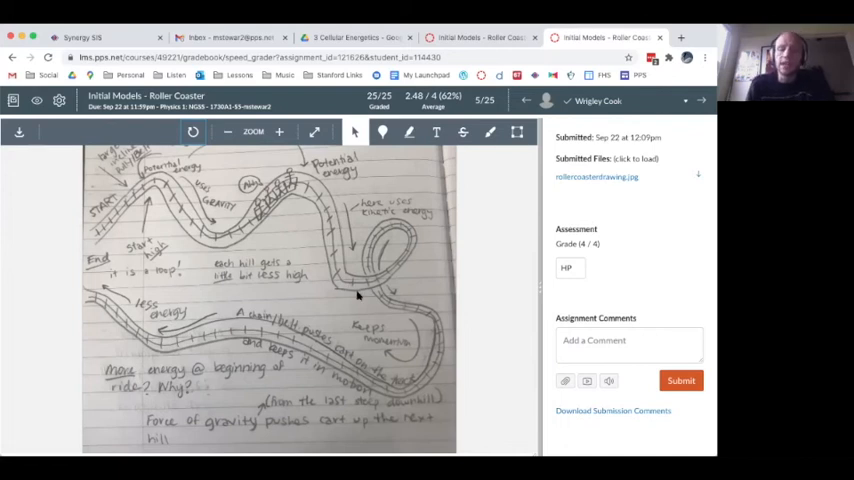
mouse_move(280, 318)
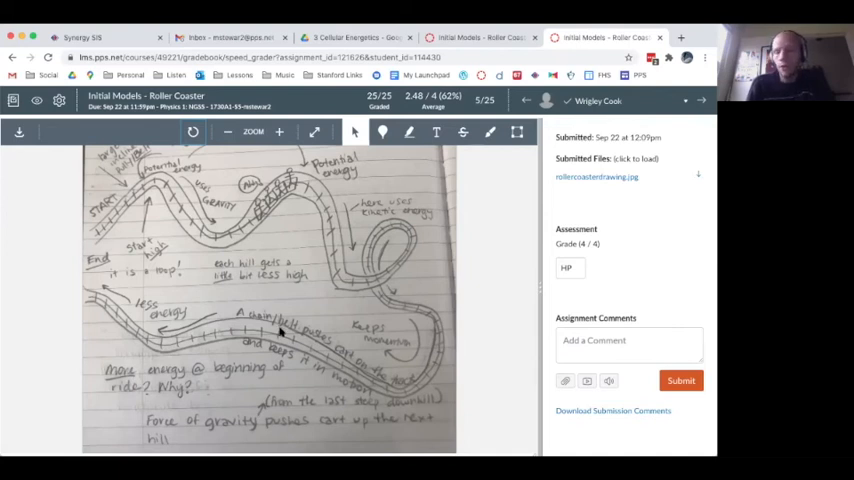
mouse_move(260, 402)
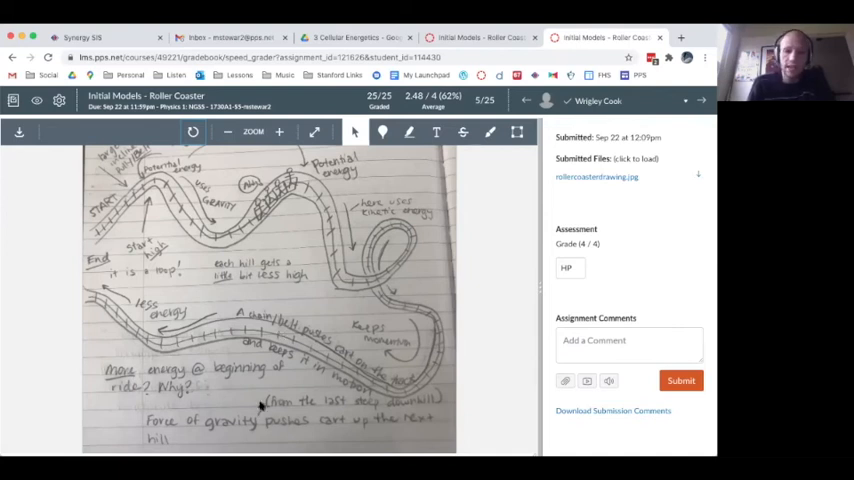
mouse_move(144, 186)
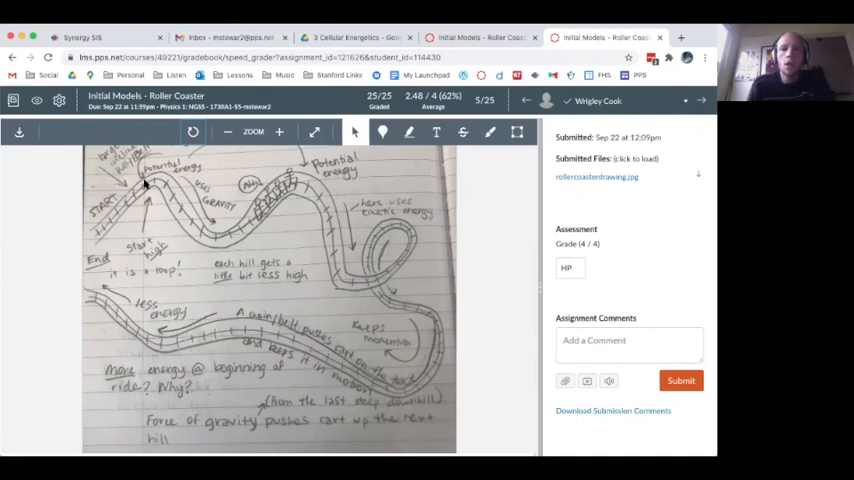
mouse_move(376, 390)
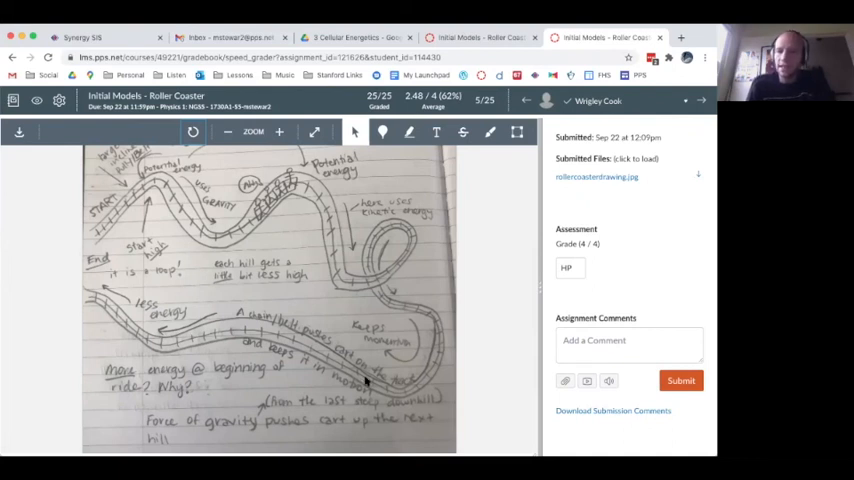